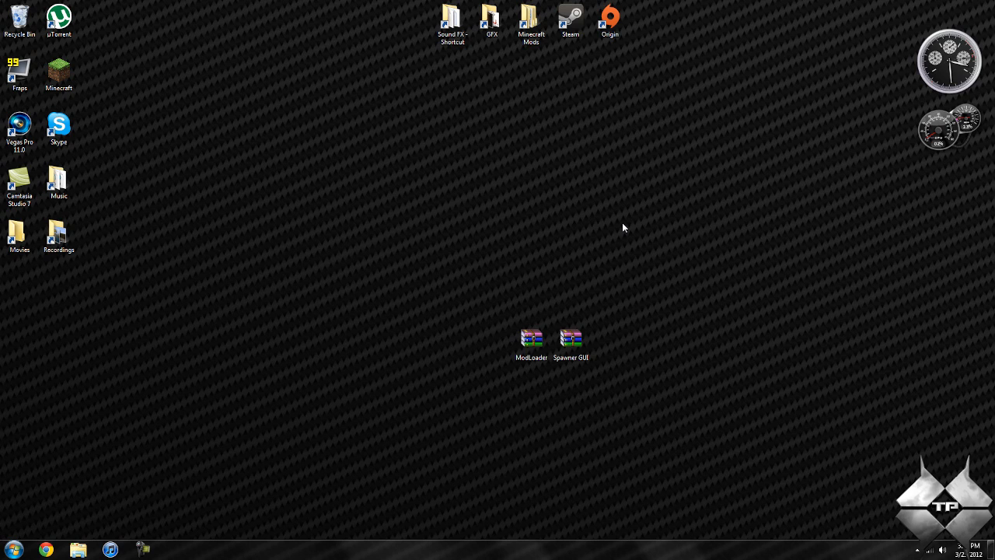
Launch Minecraft from the desktop shortcut and log in through the launcher
double_click(58, 70)
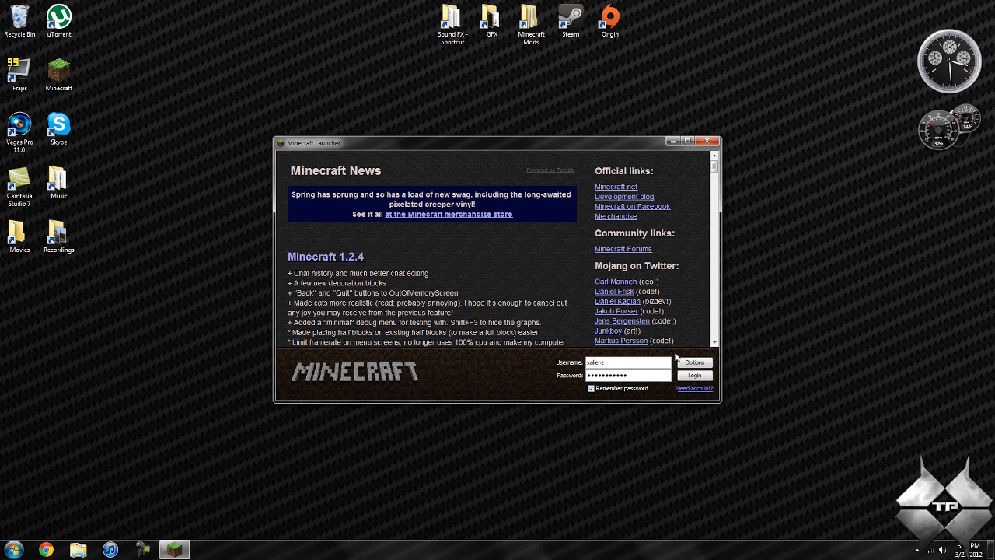
left_click(693, 375)
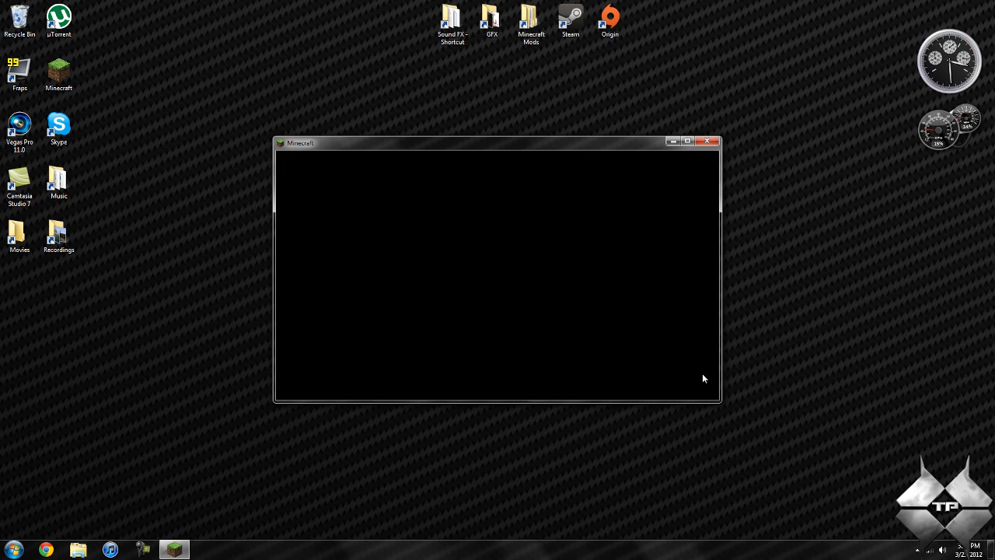
mouse_move(696, 376)
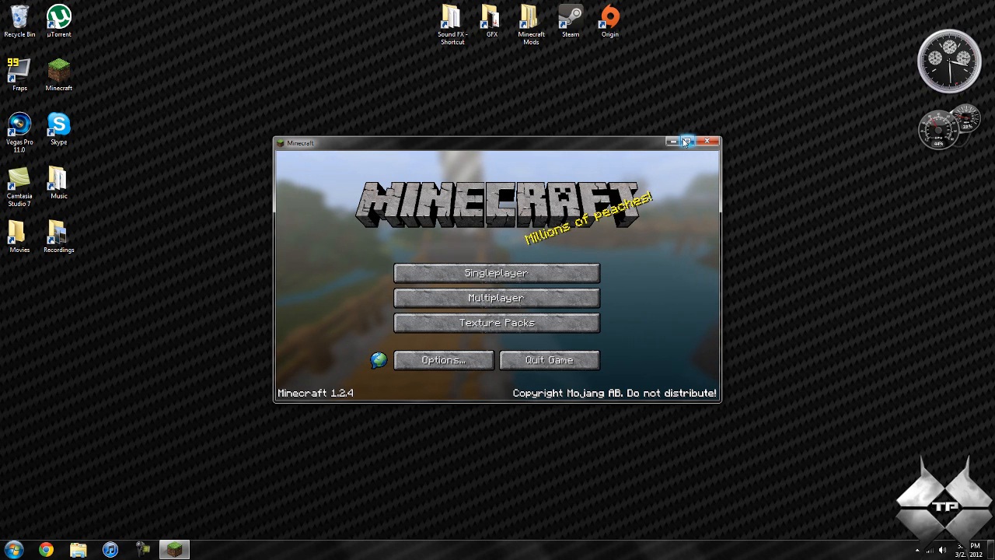
Maximize the game and play the 'Beautiful wonderland' single-player world
left_click(687, 141)
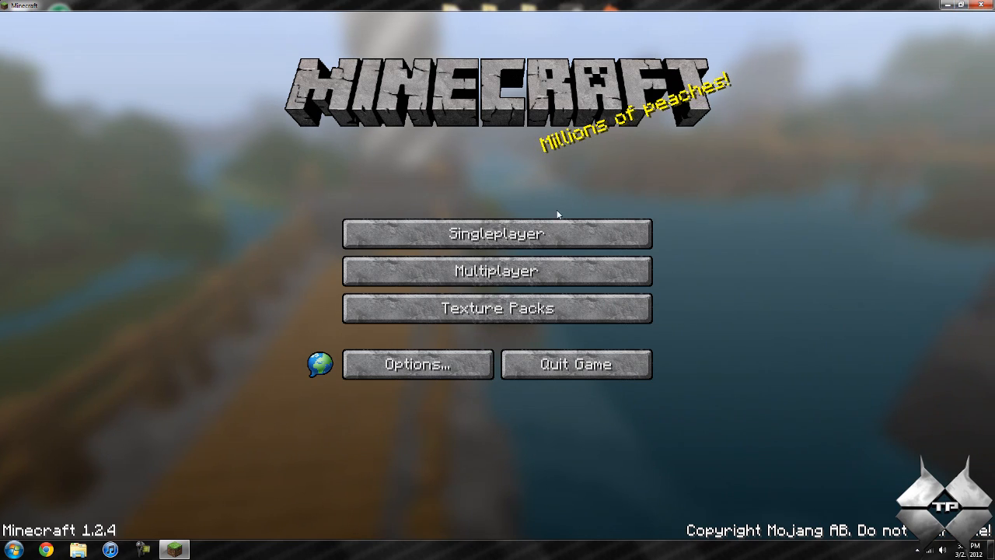
left_click(496, 233)
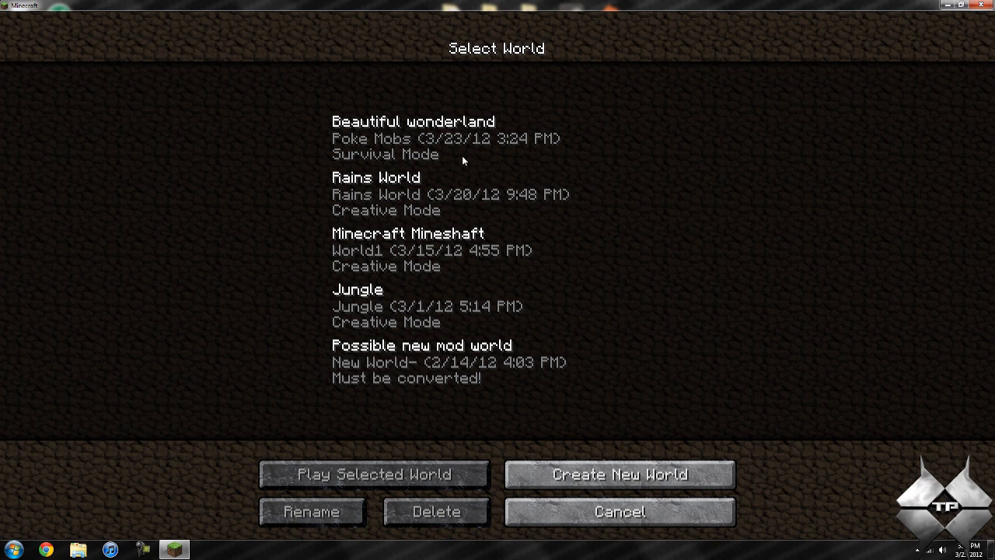
left_click(413, 138)
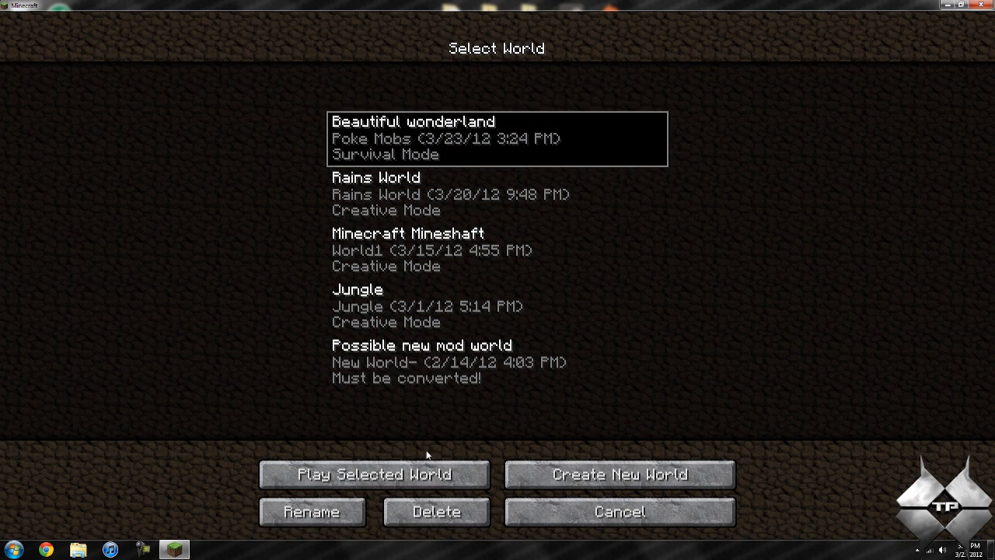
left_click(374, 474)
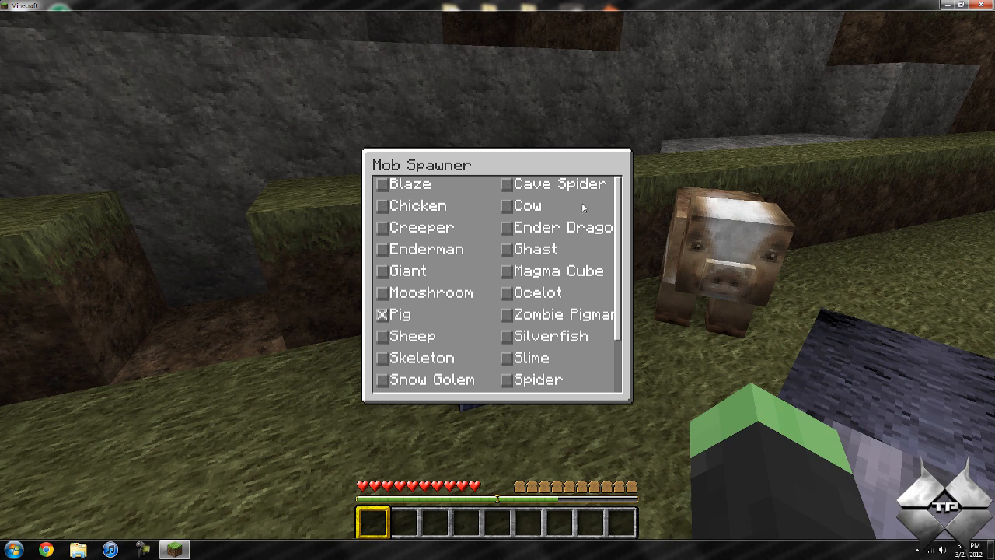
mouse_move(613, 224)
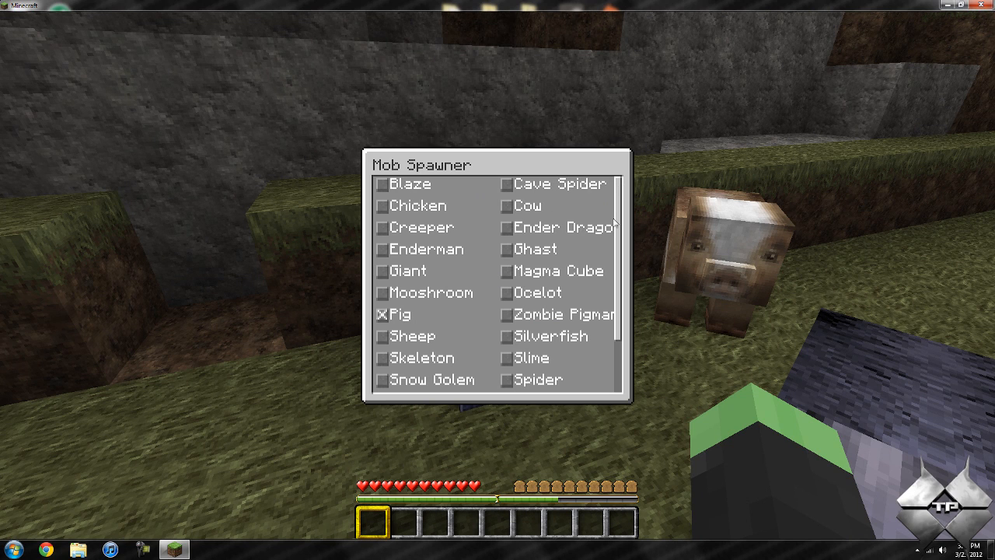
Switch the Mob Spawner's selected mob from Pig to Chicken in its GUI
scroll("down", 3)
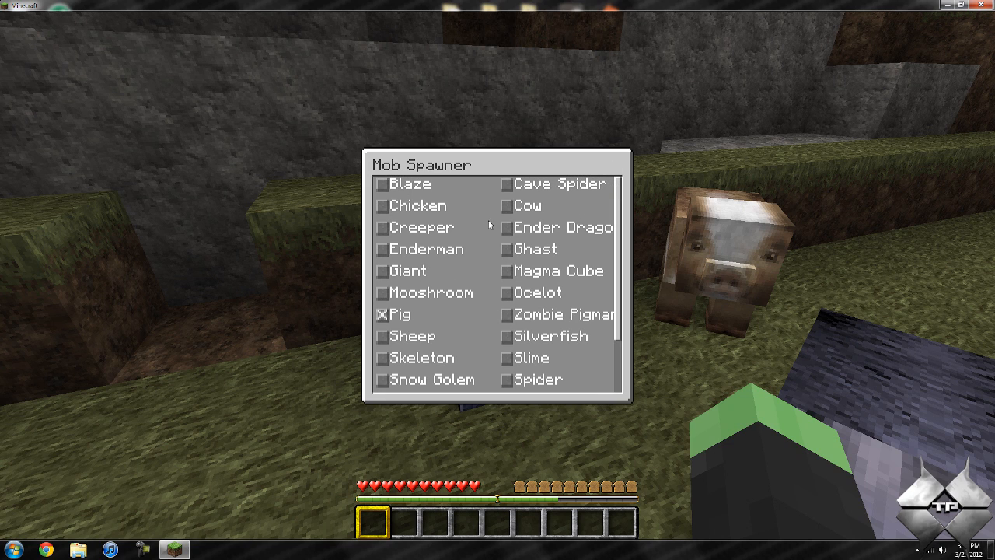
mouse_move(389, 272)
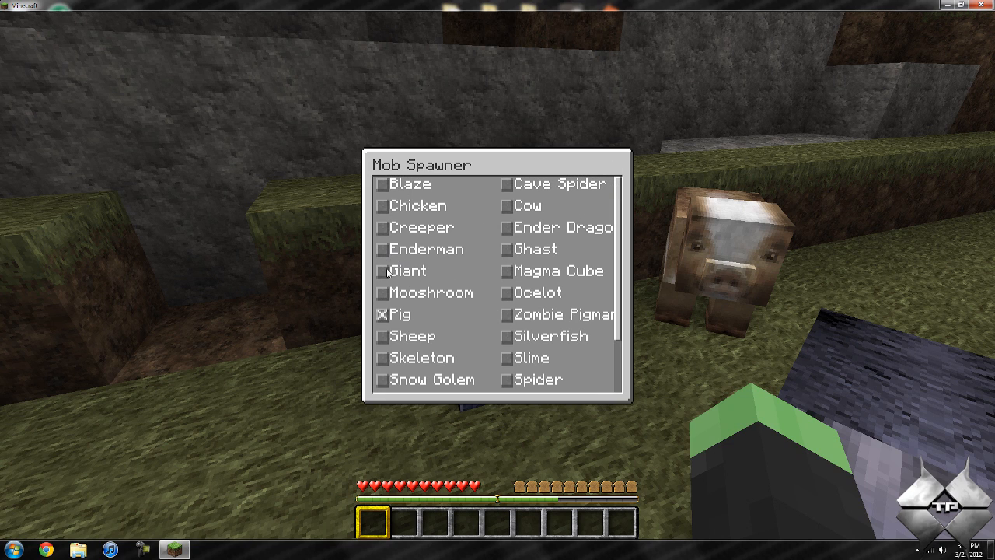
left_click(382, 206)
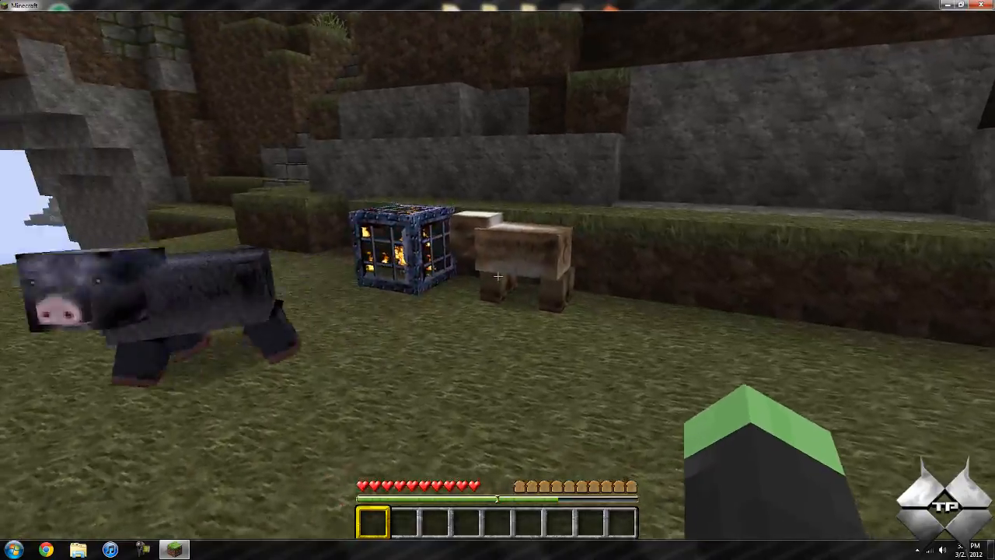
mouse_move(498, 280)
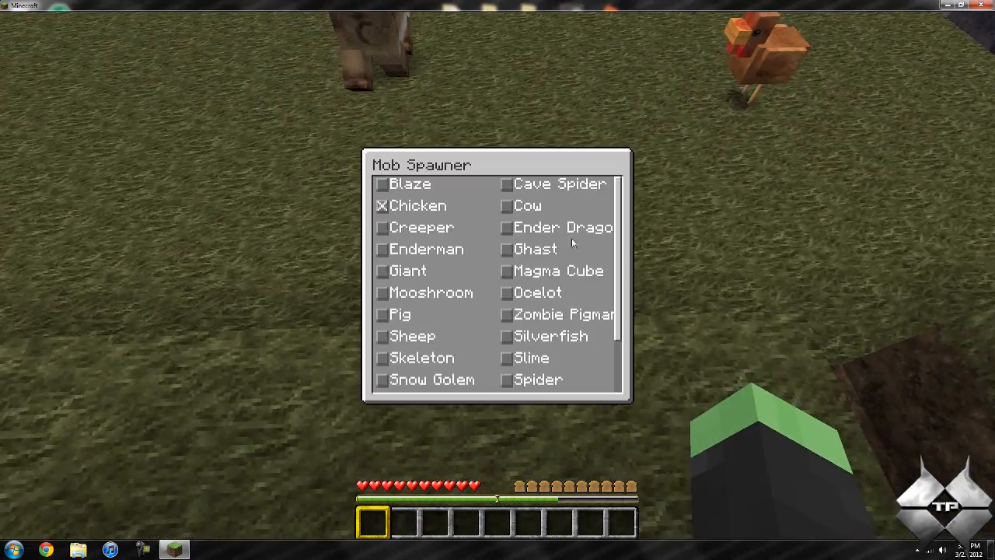
Browse the spawnable mob list and tick Mooshroom as the spawner's mob
scroll("down", 3)
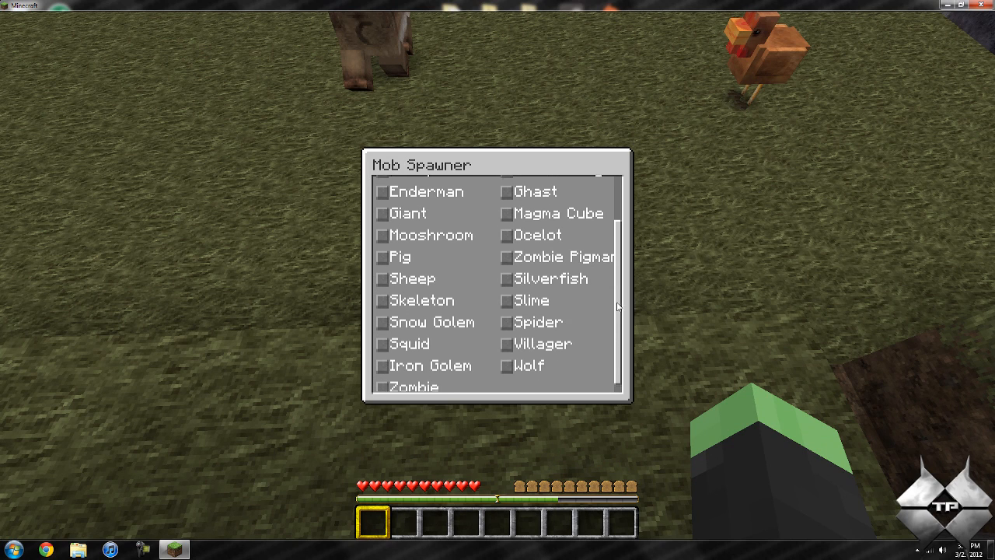
scroll("down", 3)
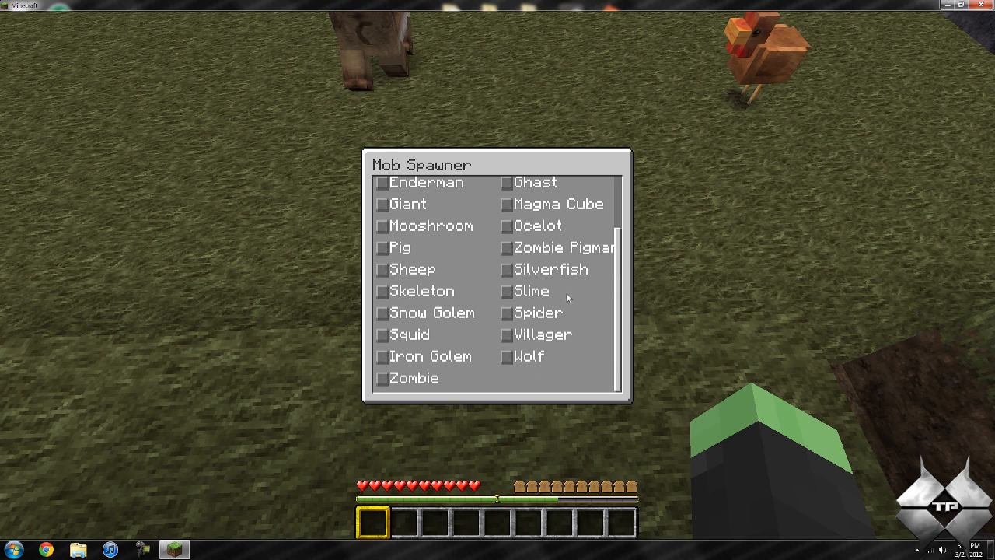
mouse_move(573, 330)
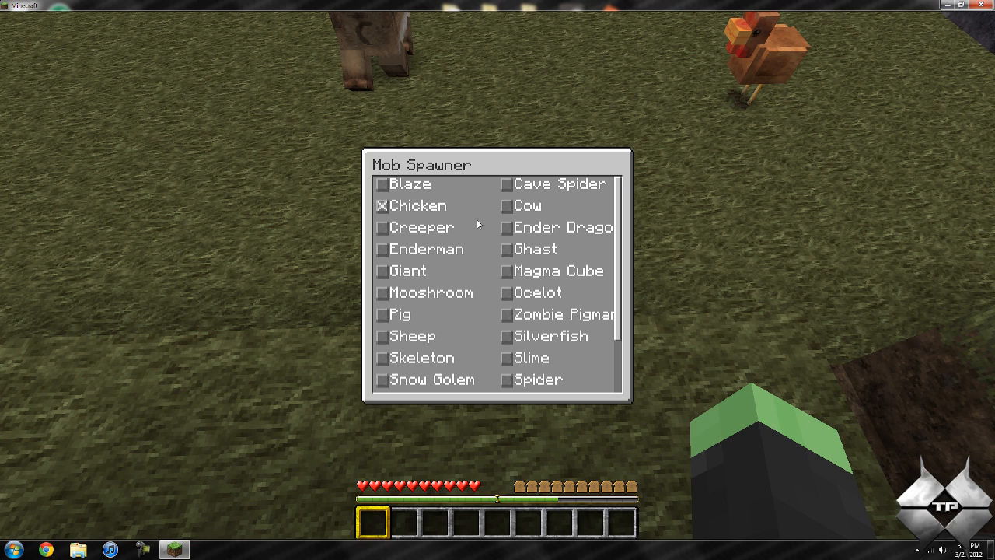
mouse_move(383, 297)
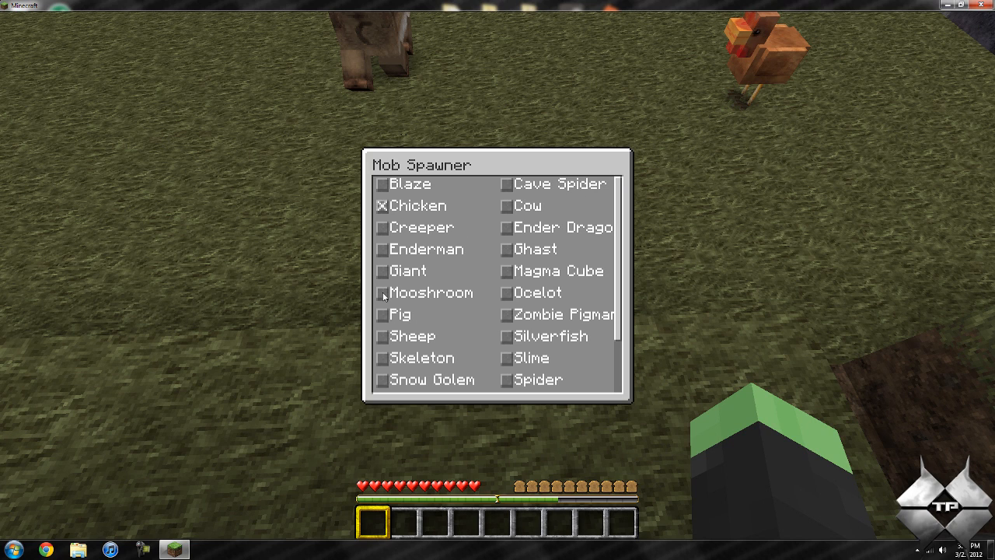
left_click(381, 292)
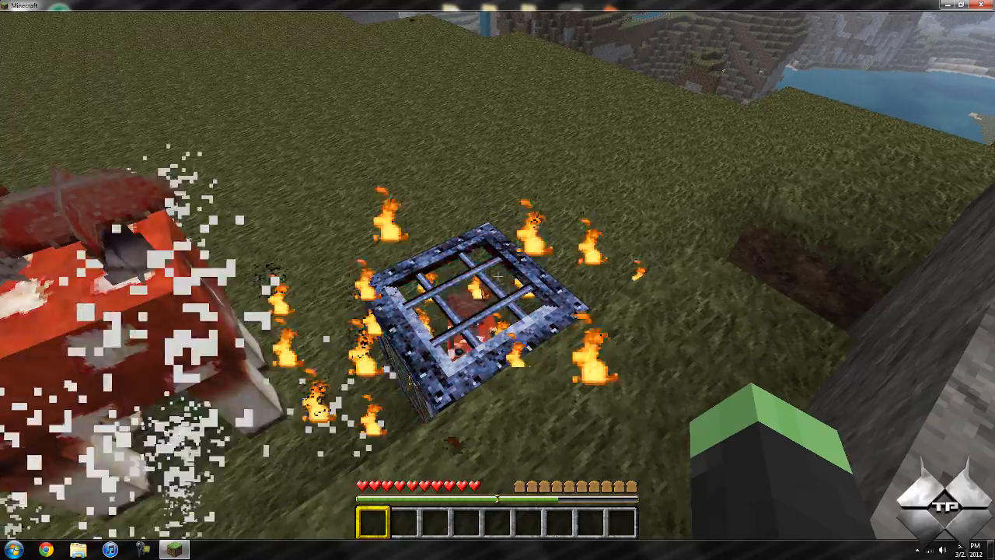
mouse_move(498, 280)
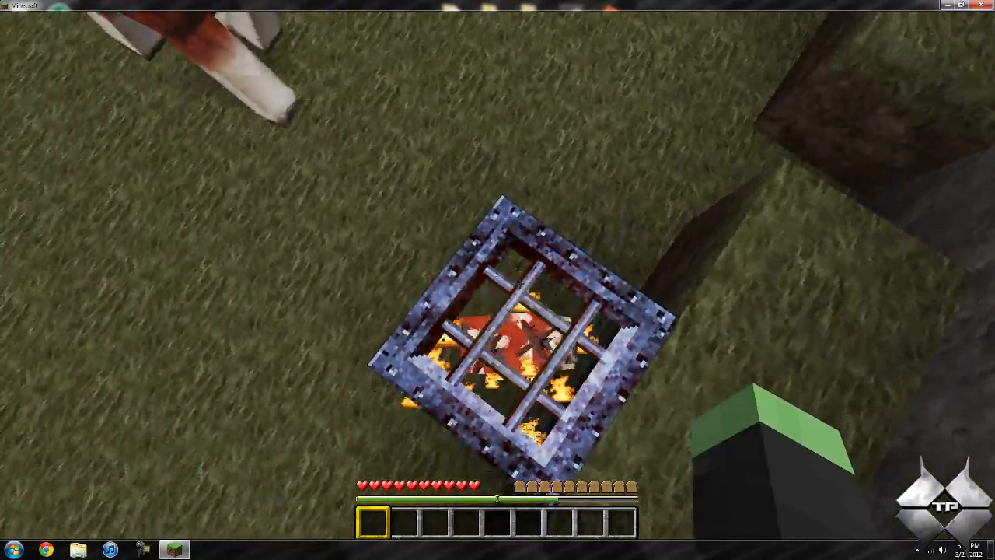
mouse_move(498, 280)
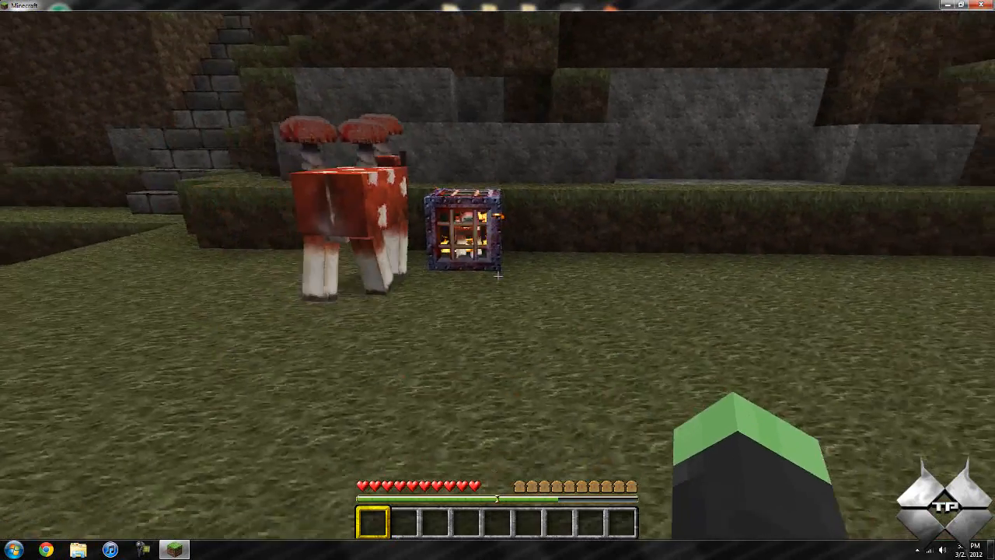
After the mooshrooms spawn, bring up the Game menu with Escape
key("Escape")
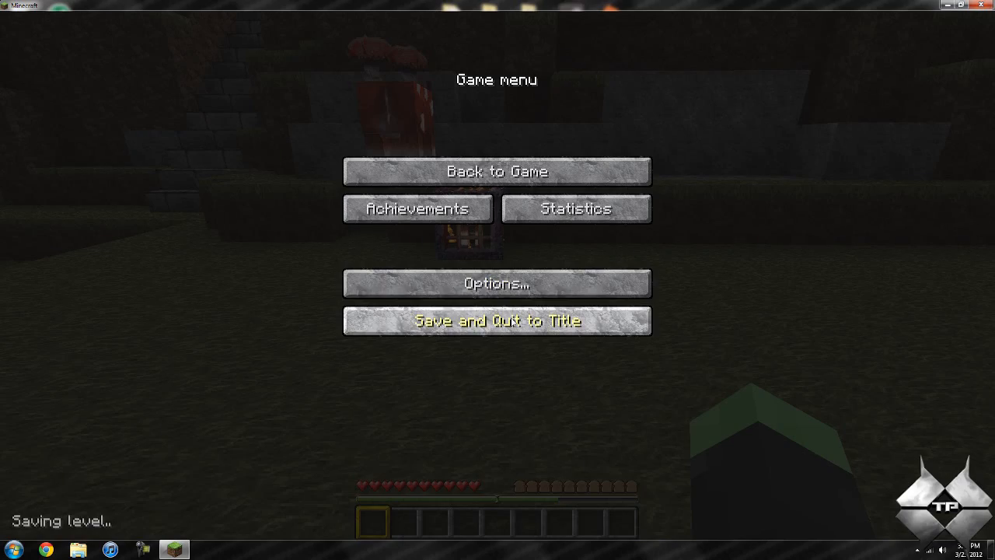
Save and Quit to Title, leaving the world before exiting Minecraft
left_click(497, 321)
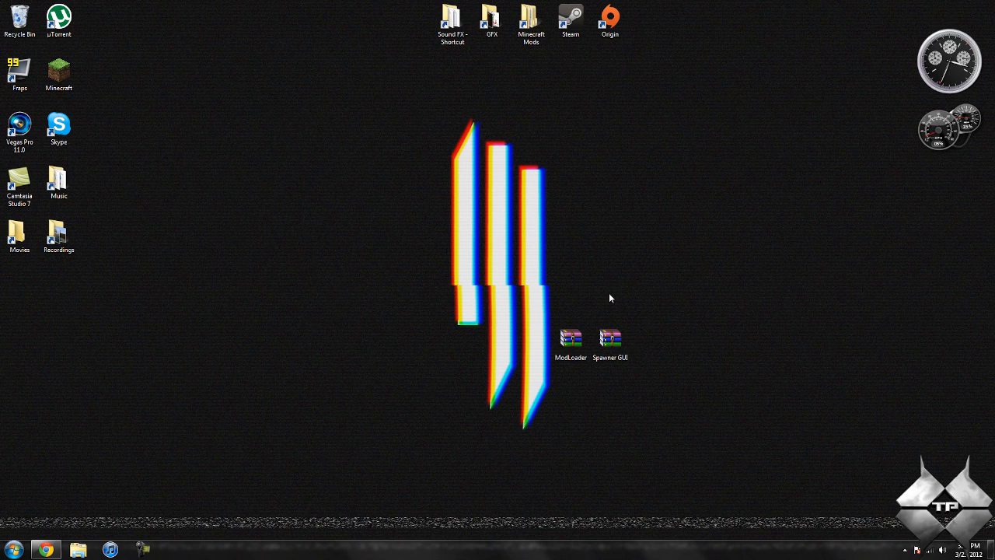
Bring up Risugami's minecraftforum thread and reach the Windows install steps
left_click(571, 339)
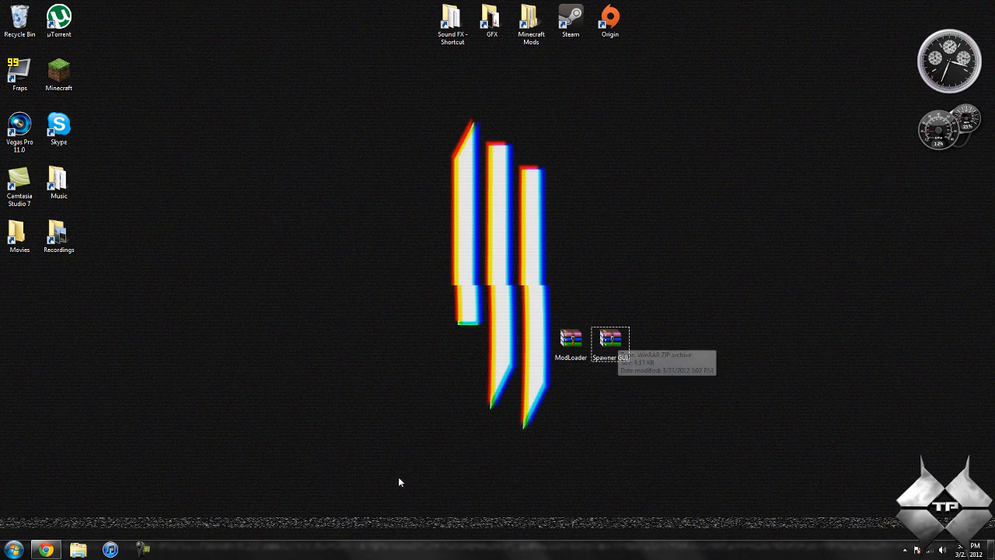
left_click(45, 549)
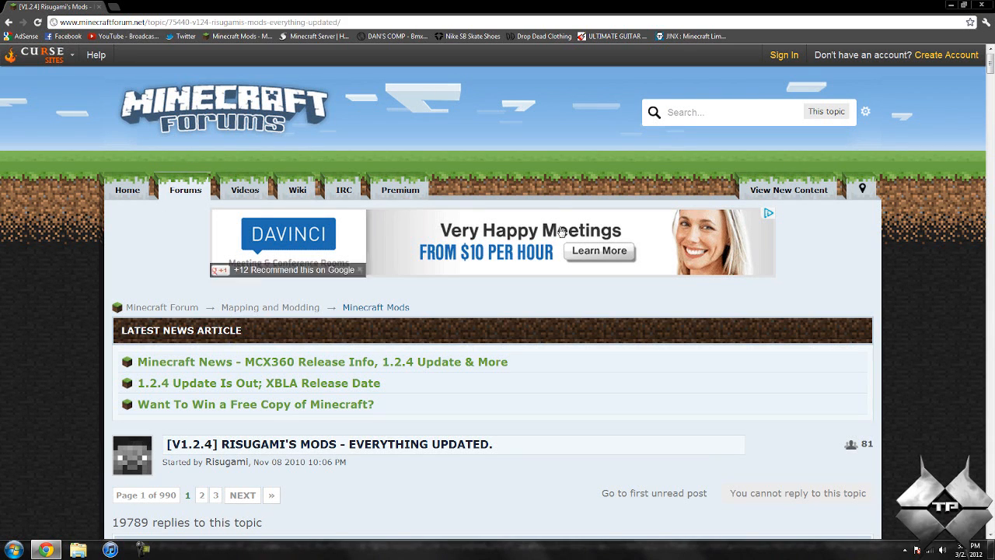
scroll("down", 3)
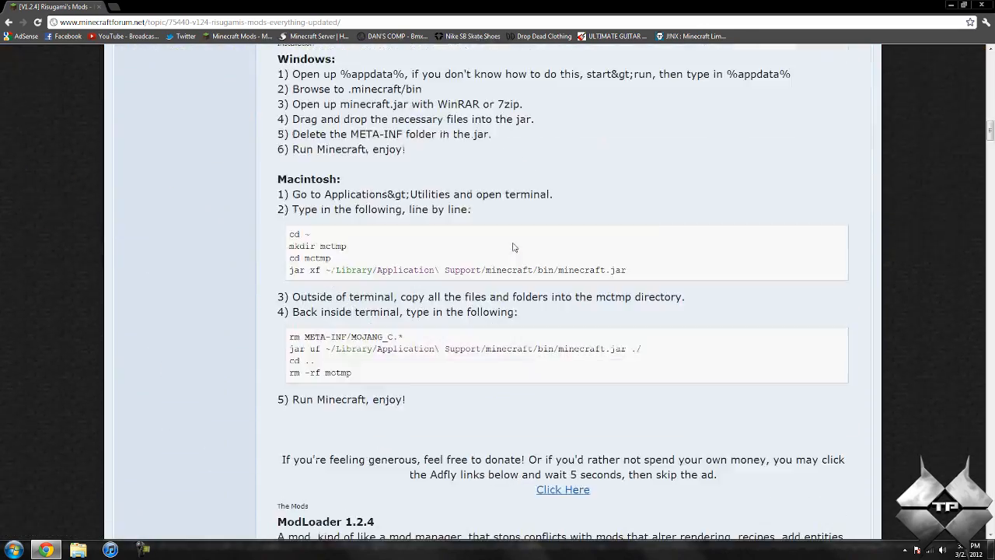
scroll("down", 3)
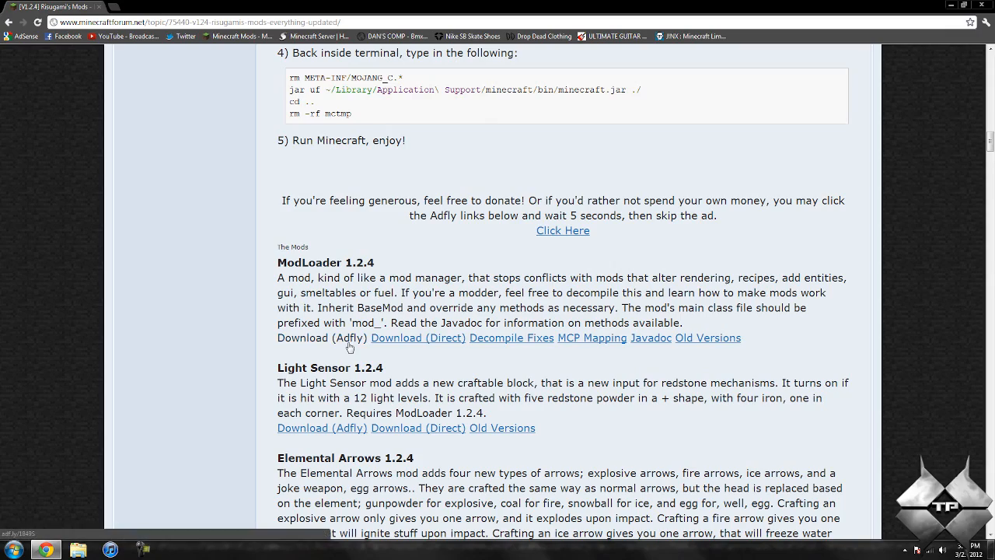
Download ModLoader 1.2.4 via its Adfly link and continue down the page
left_click(322, 337)
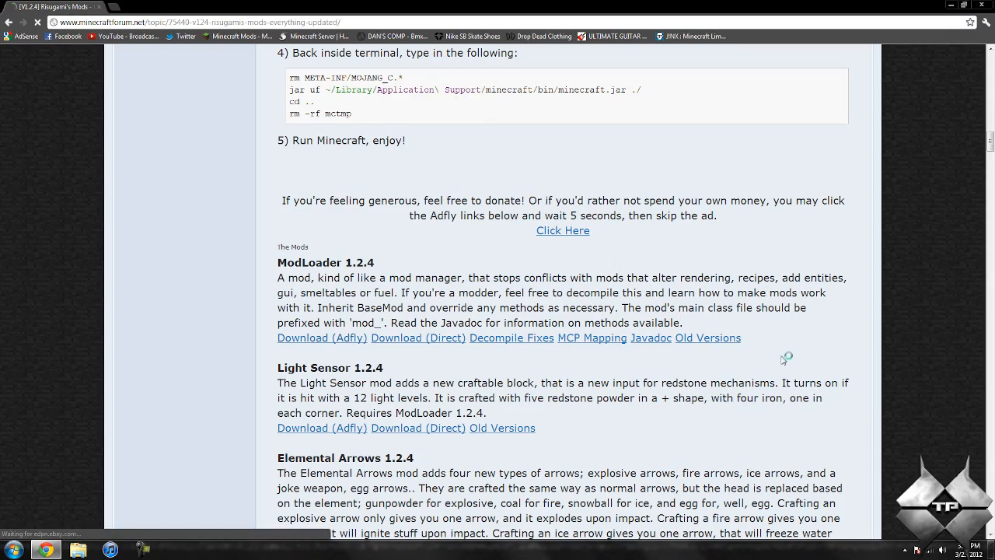
scroll("down", 3)
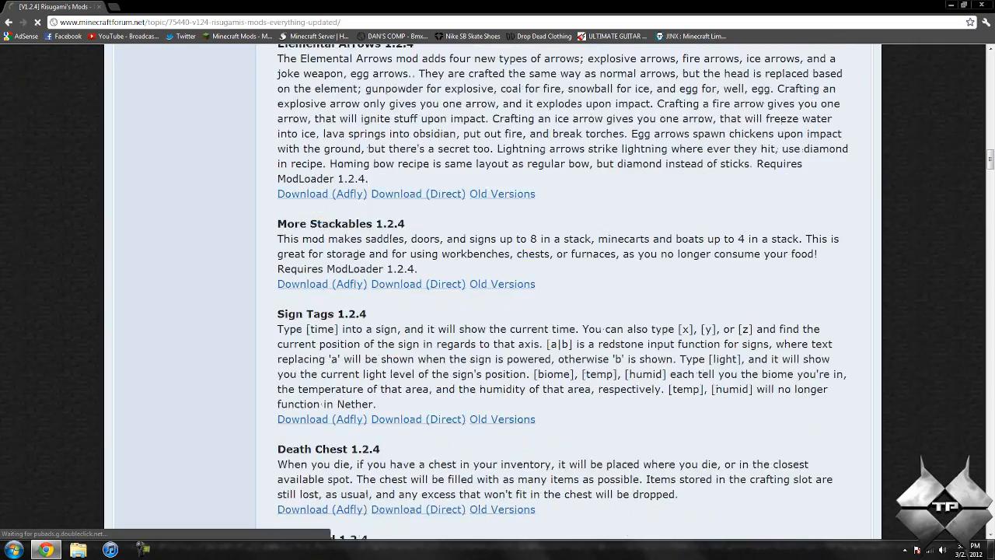
scroll("down", 3)
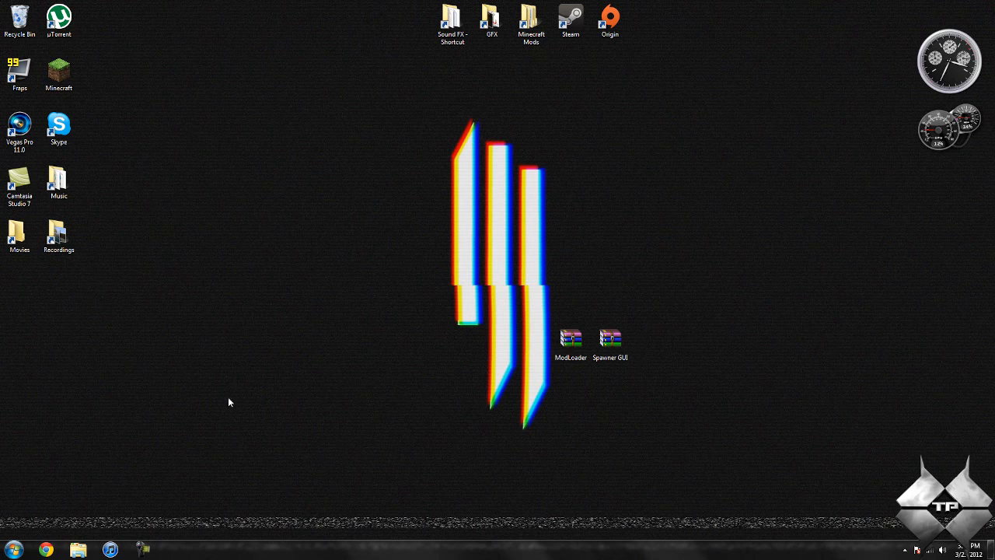
Search %appdata% from the Start menu to reach the Roaming .minecraft folder
left_click(13, 550)
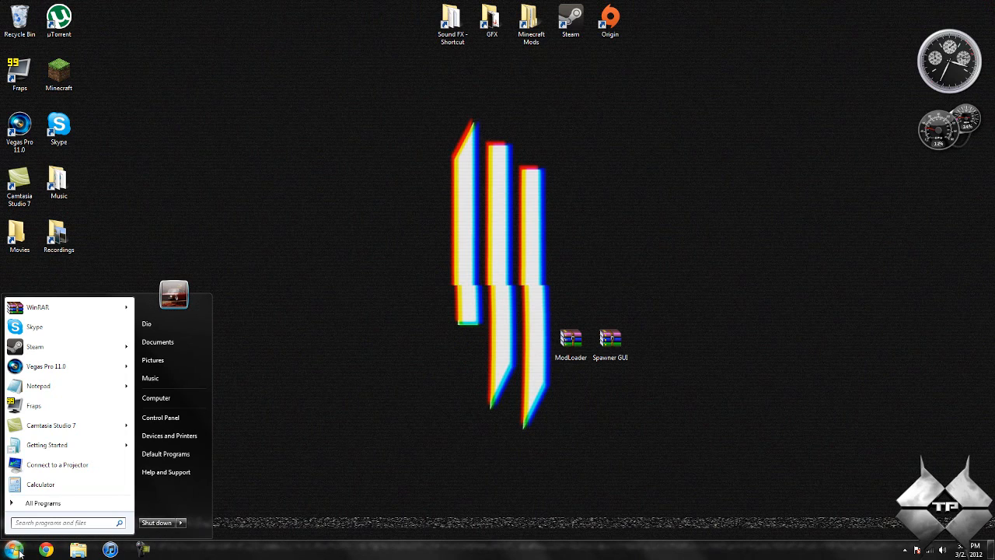
type("%appdata%")
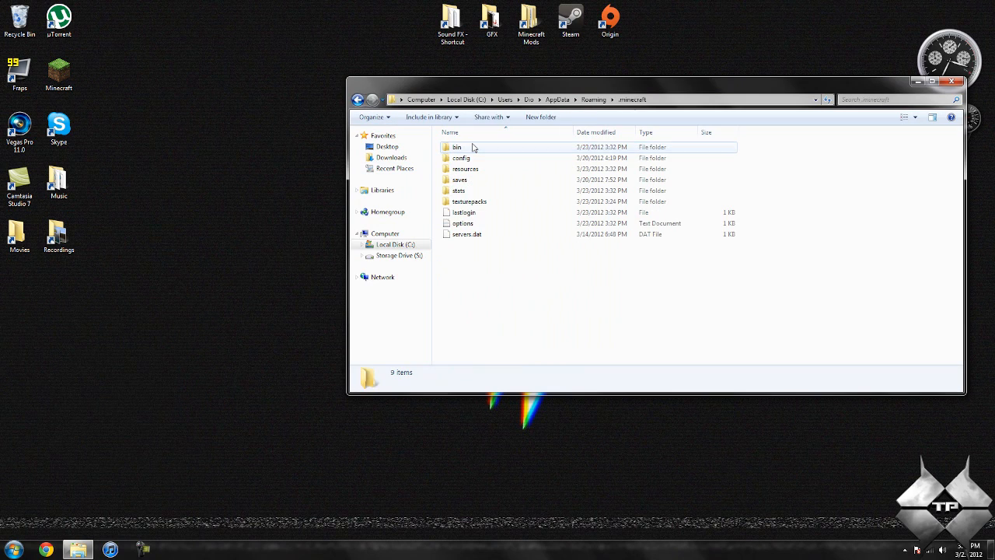
In the bin folder, open minecraft.jar with WinRAR archiver
double_click(456, 147)
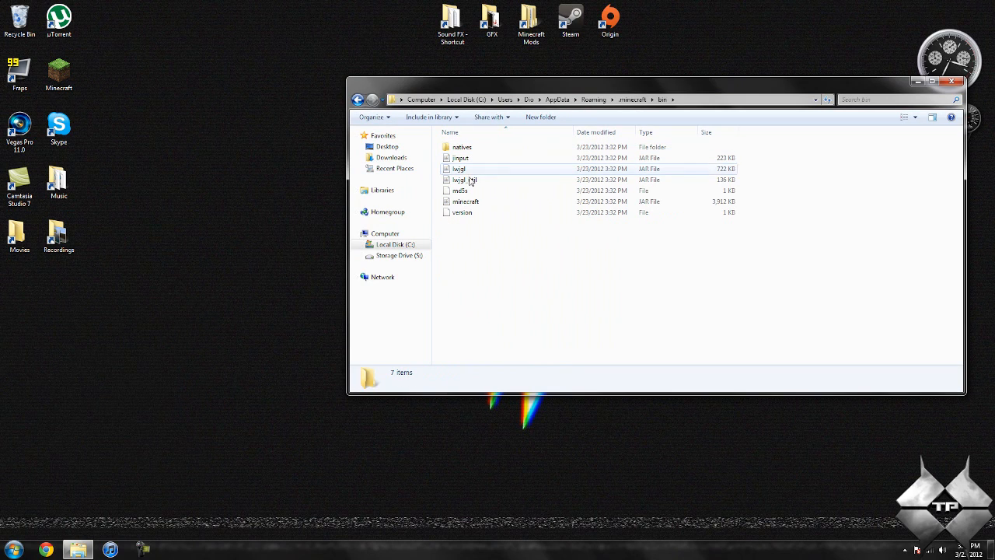
left_click(465, 201)
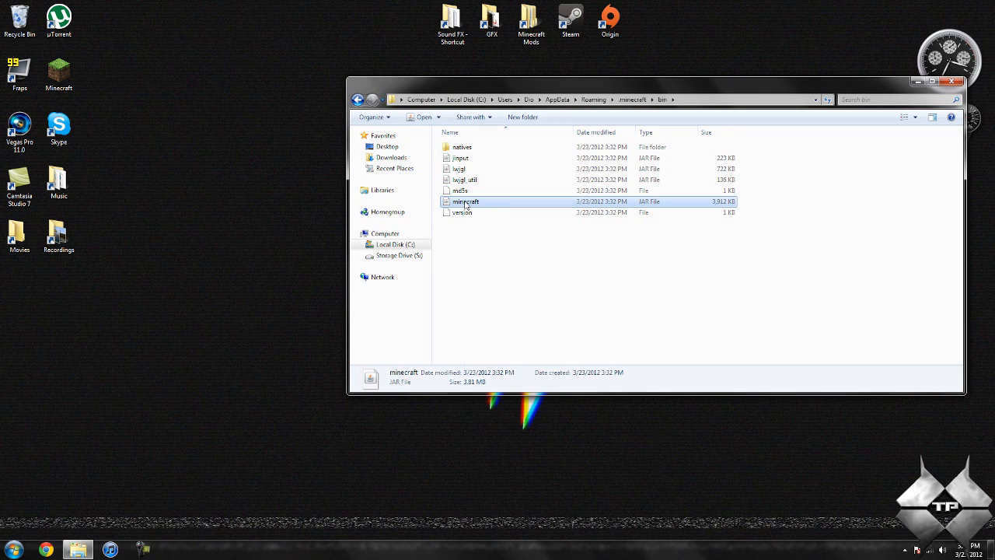
right_click(465, 201)
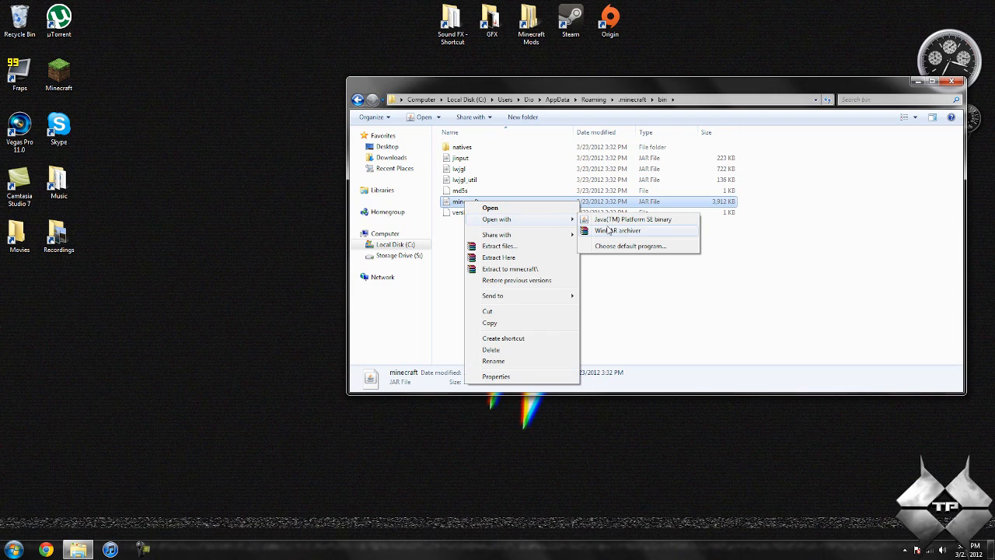
mouse_move(609, 231)
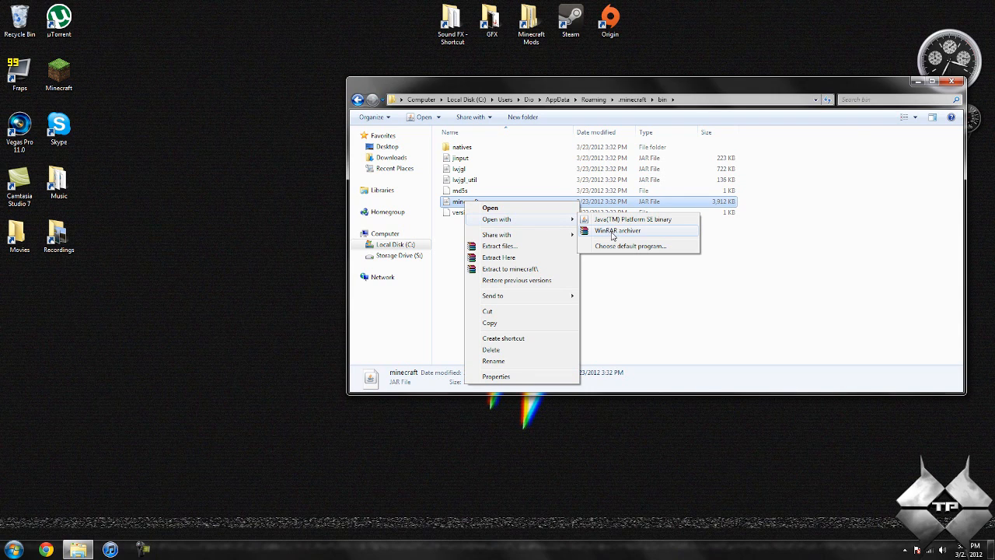
left_click(616, 230)
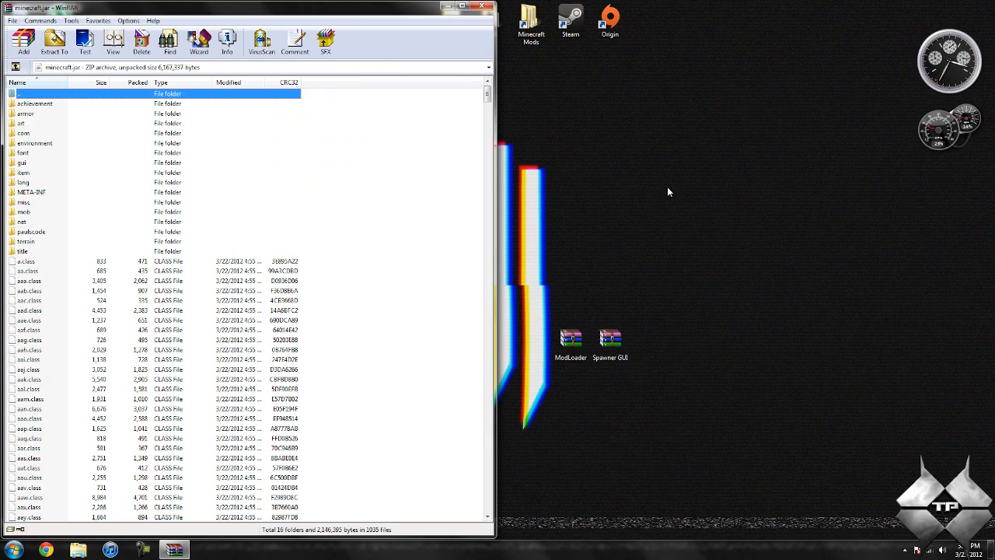
Add the ModLoader.zip and Spawner GUI.zip contents into minecraft.jar, confirming each Archive name dialog
double_click(569, 337)
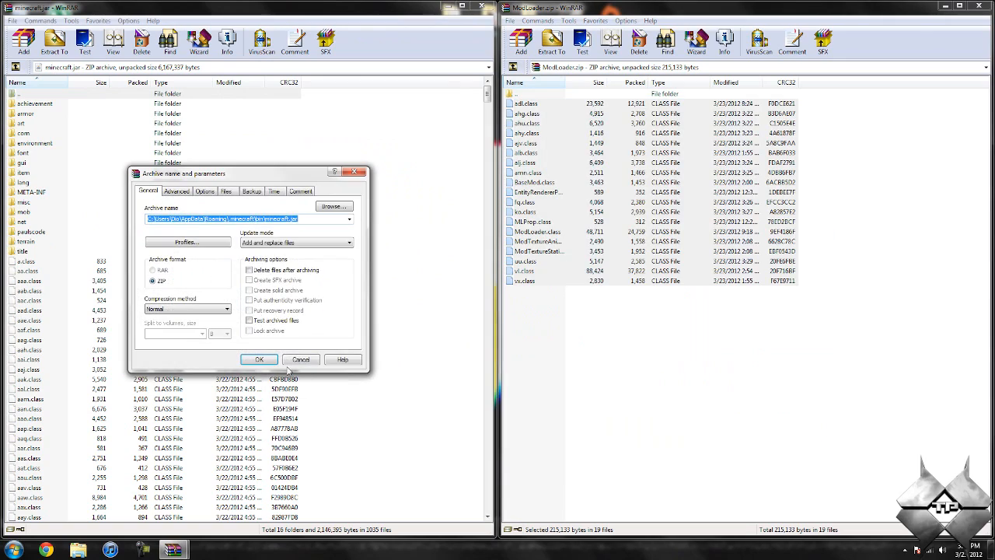
left_click(258, 359)
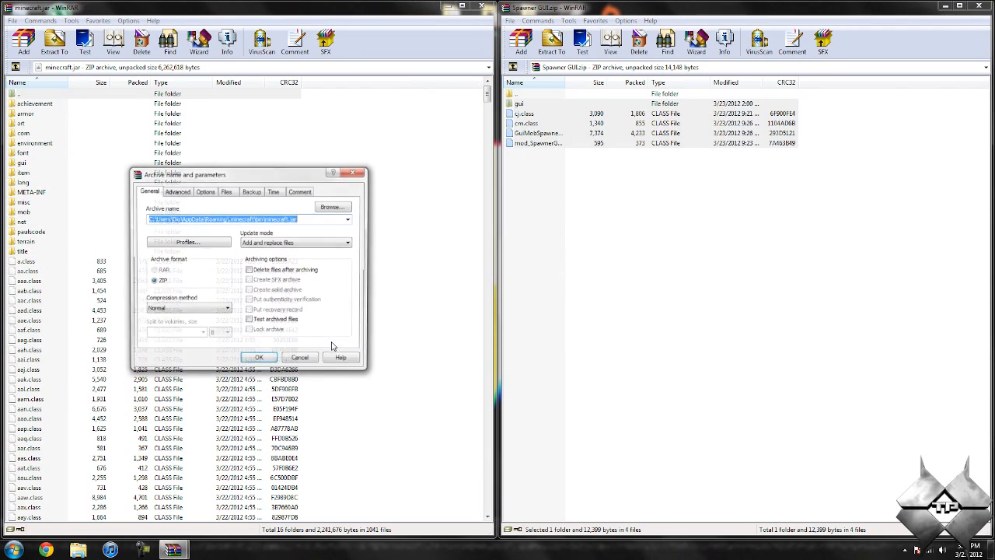
left_click(259, 356)
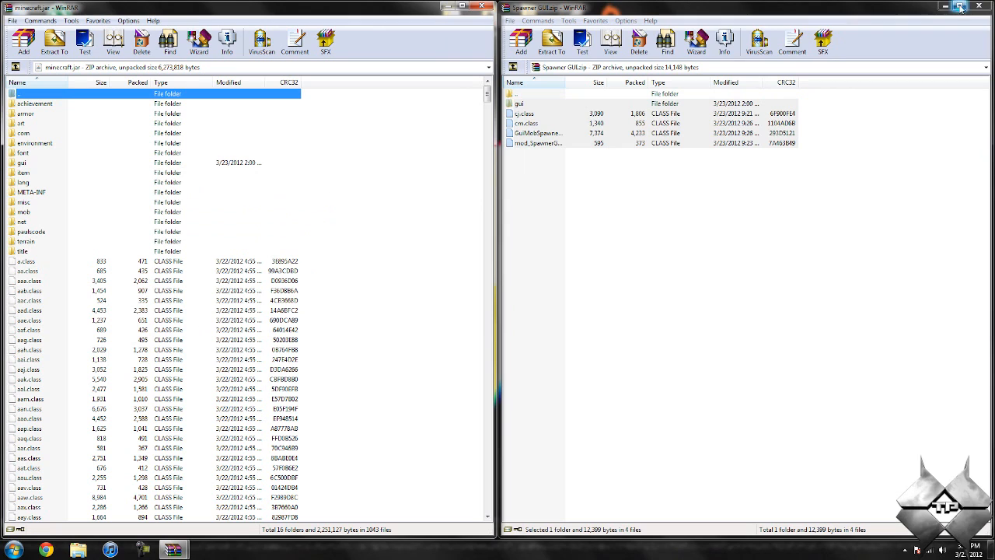
left_click(977, 6)
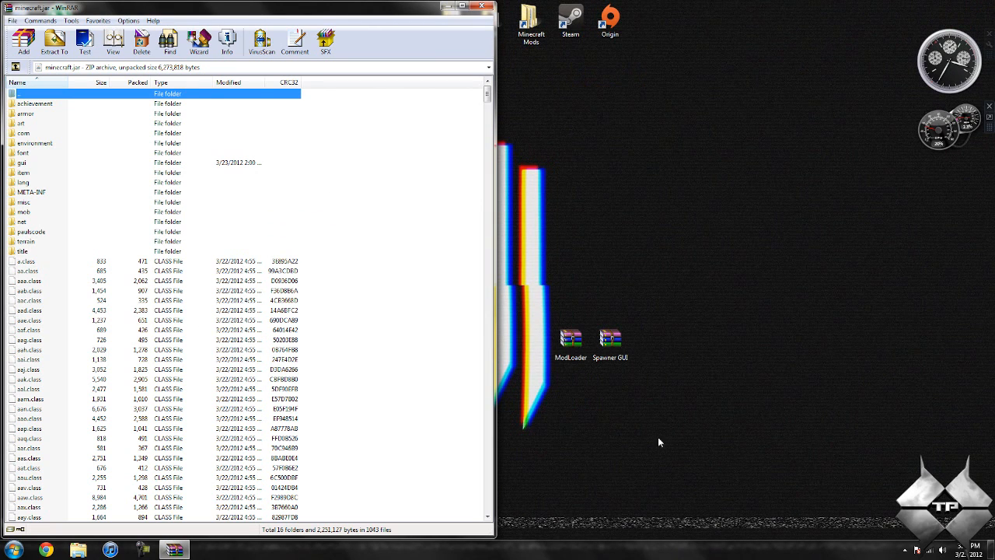
mouse_move(33, 199)
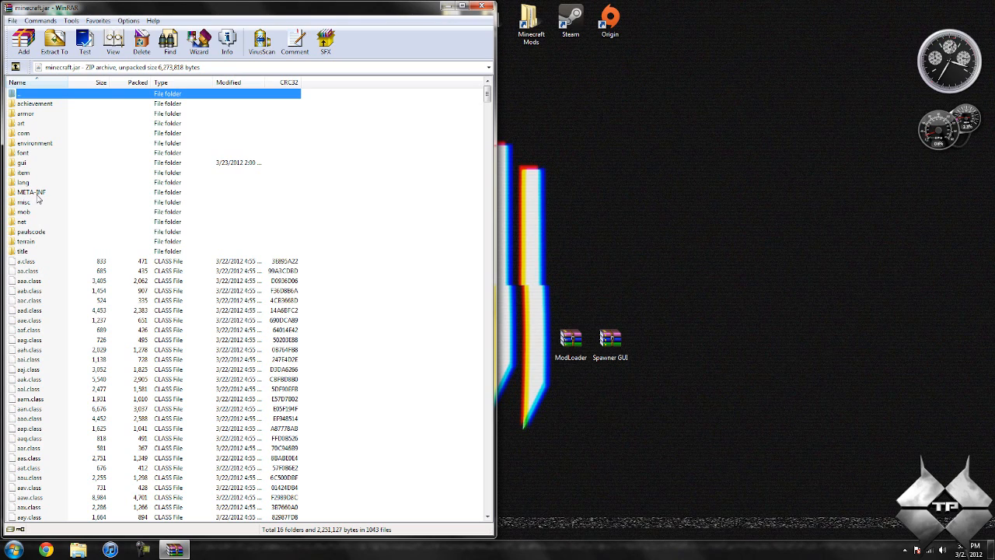
Delete the META-INF folder from minecraft.jar and close WinRAR back to the desktop
left_click(31, 192)
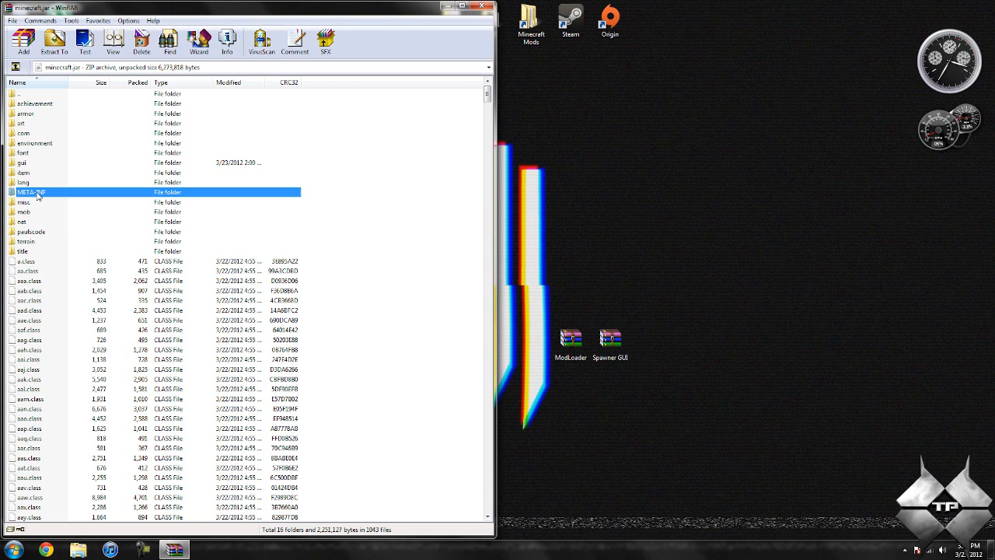
right_click(31, 192)
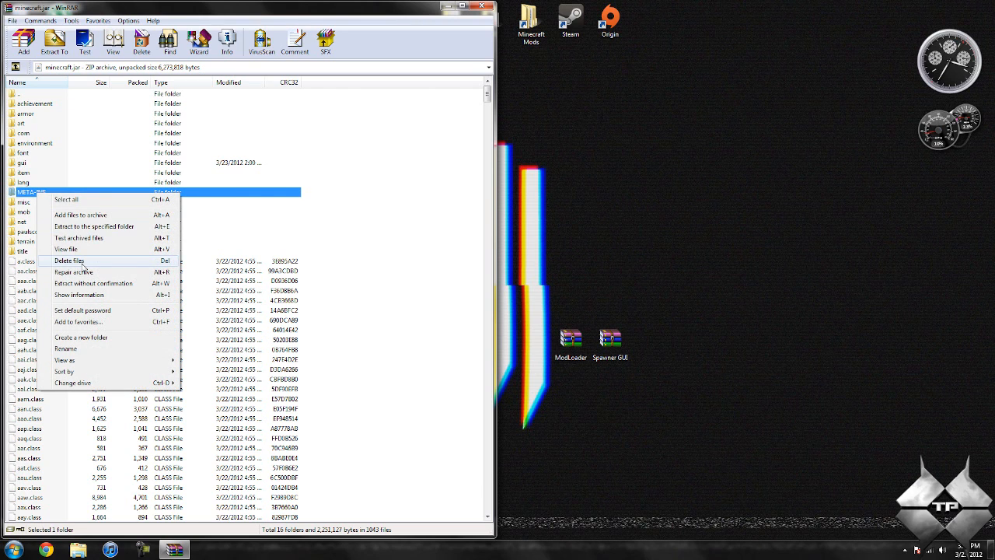
left_click(69, 261)
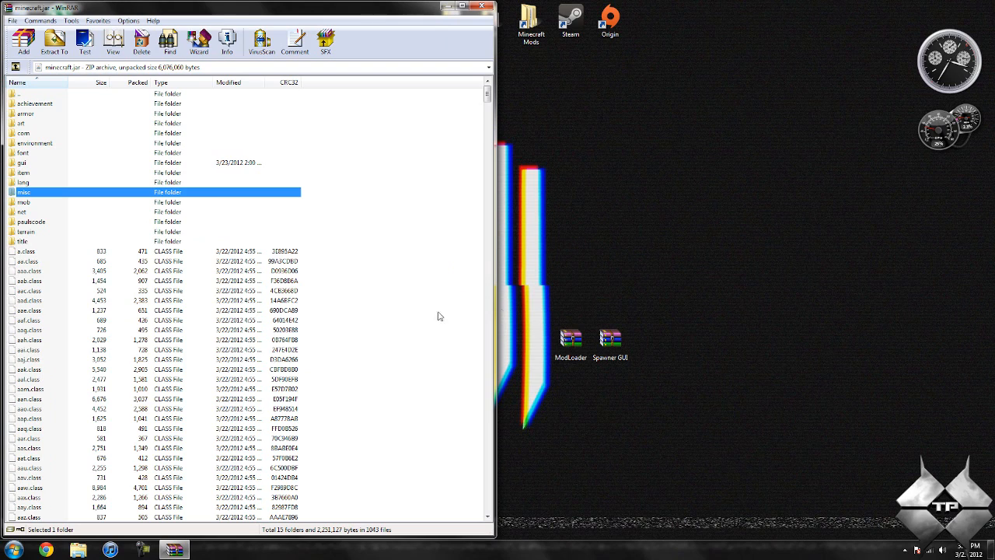
mouse_move(199, 234)
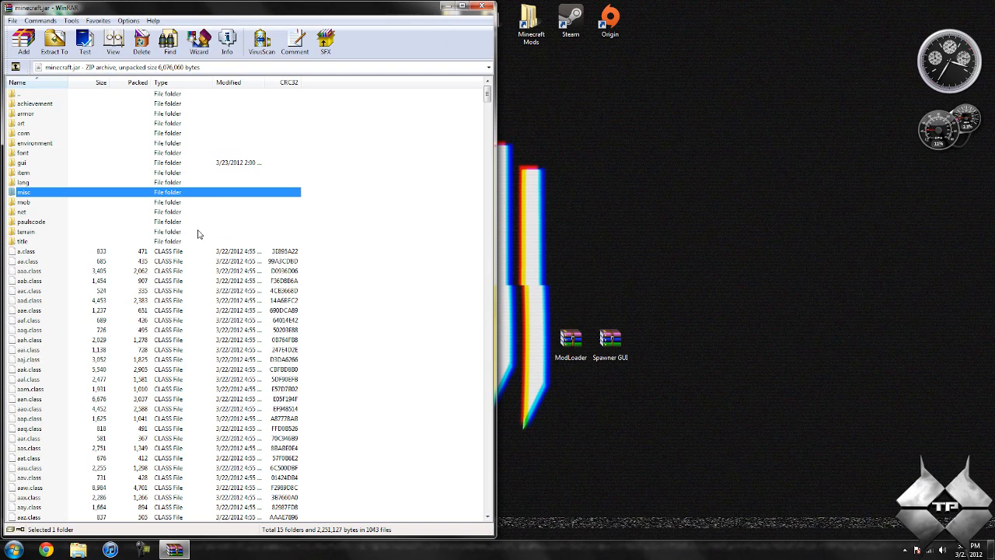
mouse_move(194, 230)
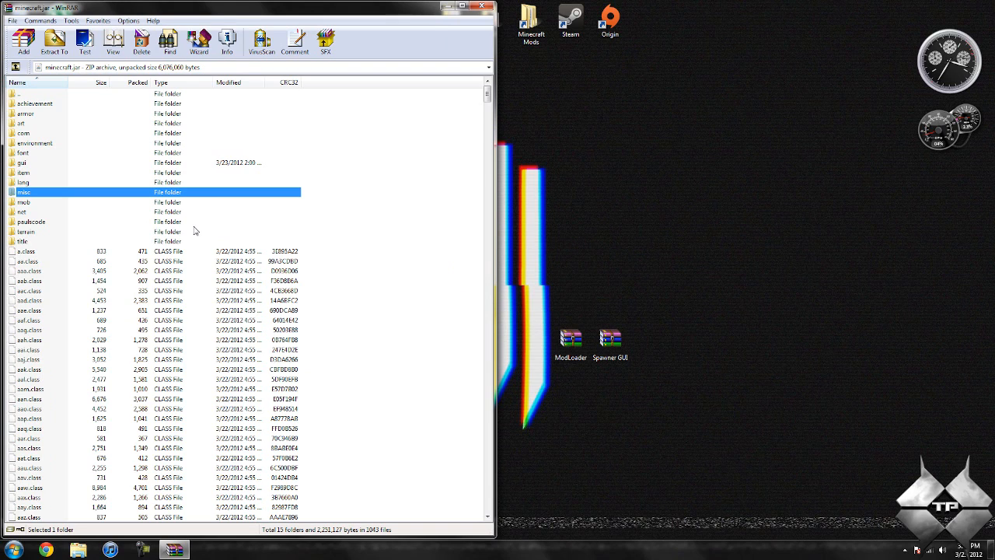
mouse_move(456, 138)
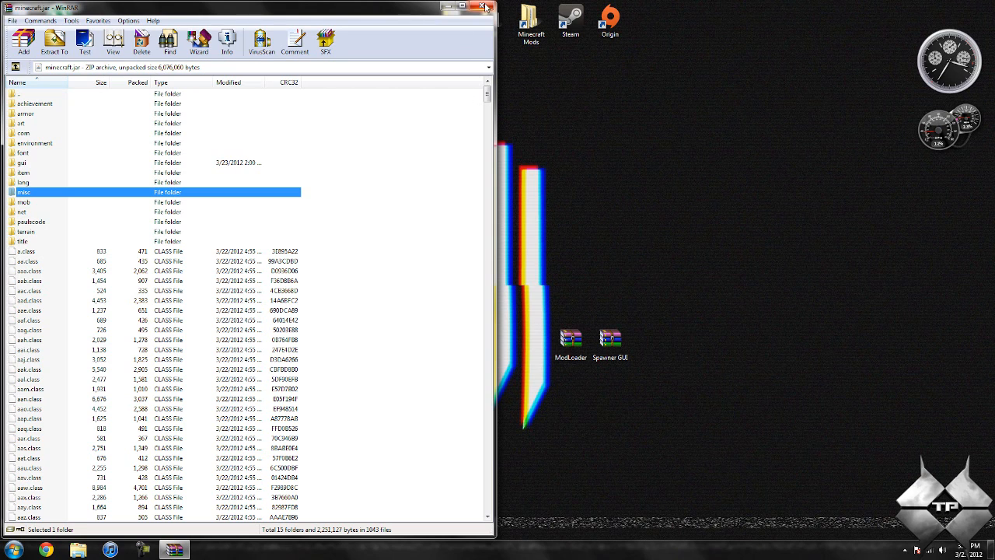
left_click(485, 7)
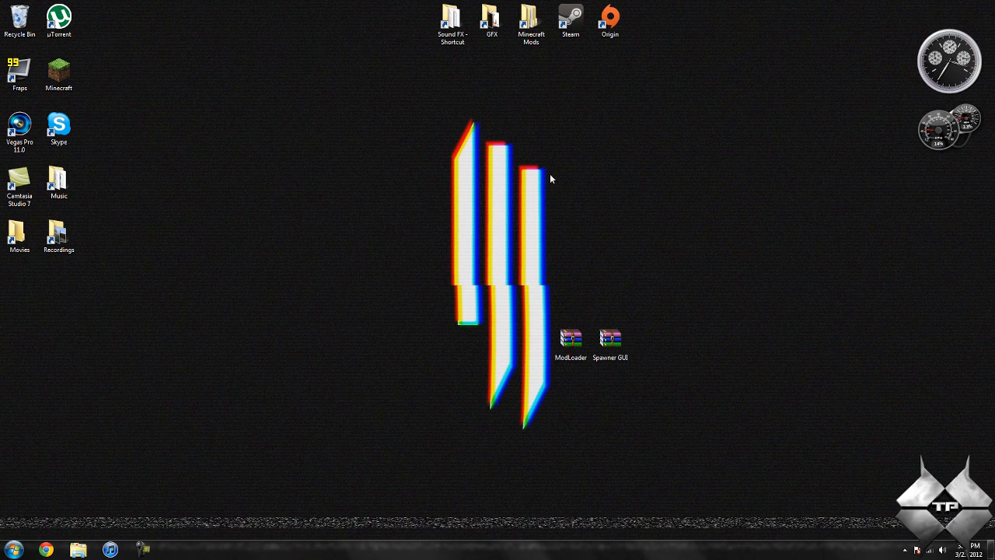